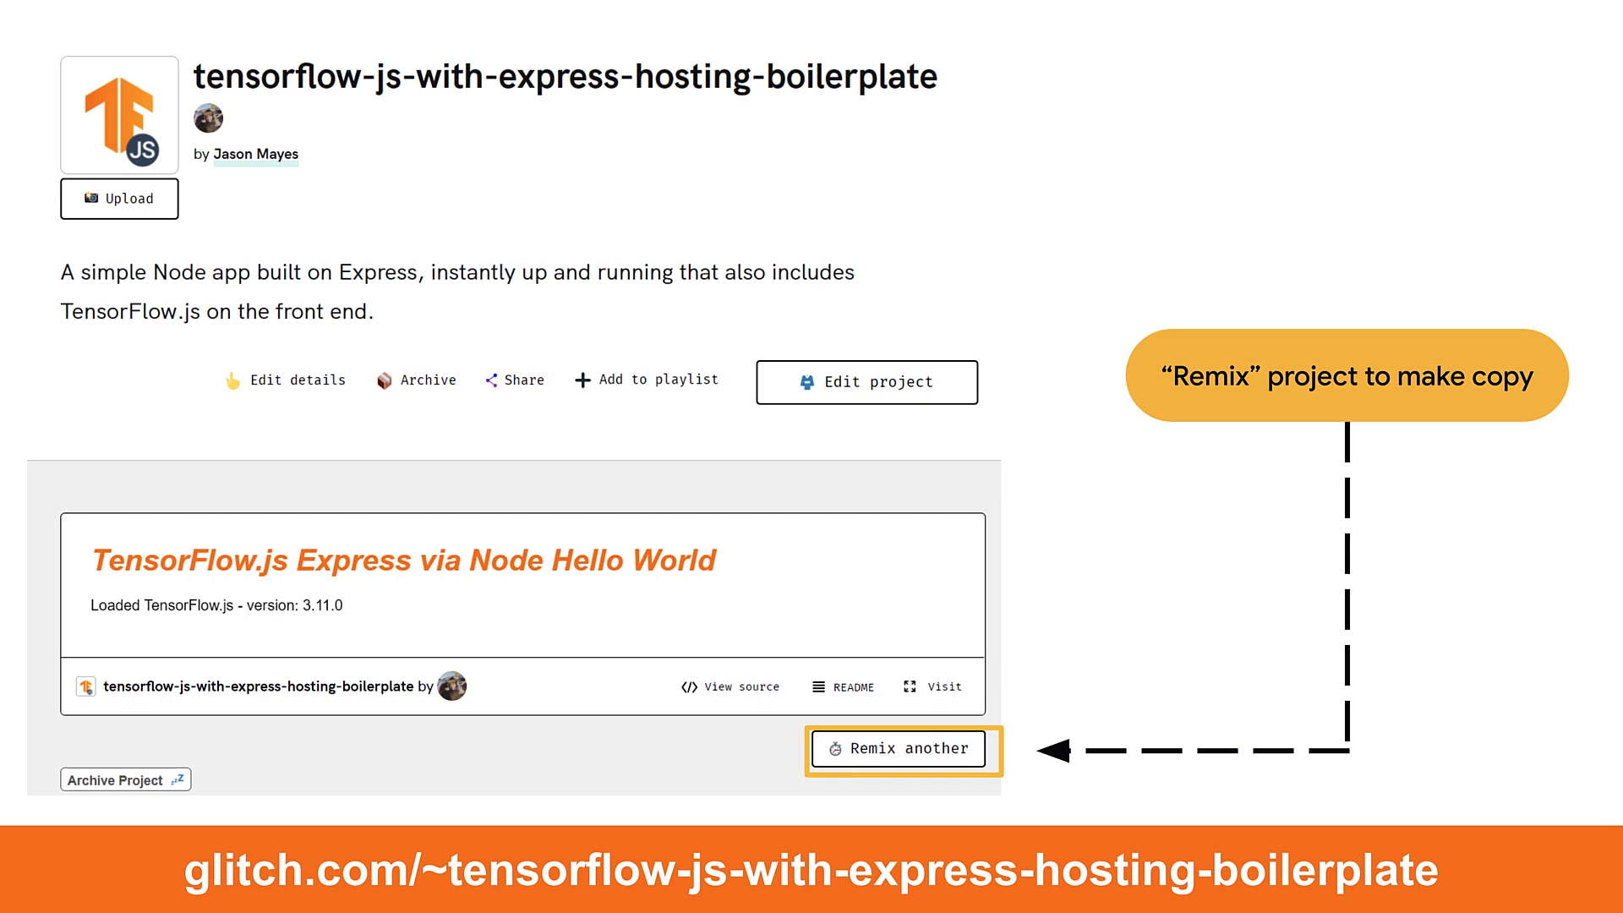
- Remix the boilerplate project and select package.json listing Express and server.js as entry point
left_click(900, 747)
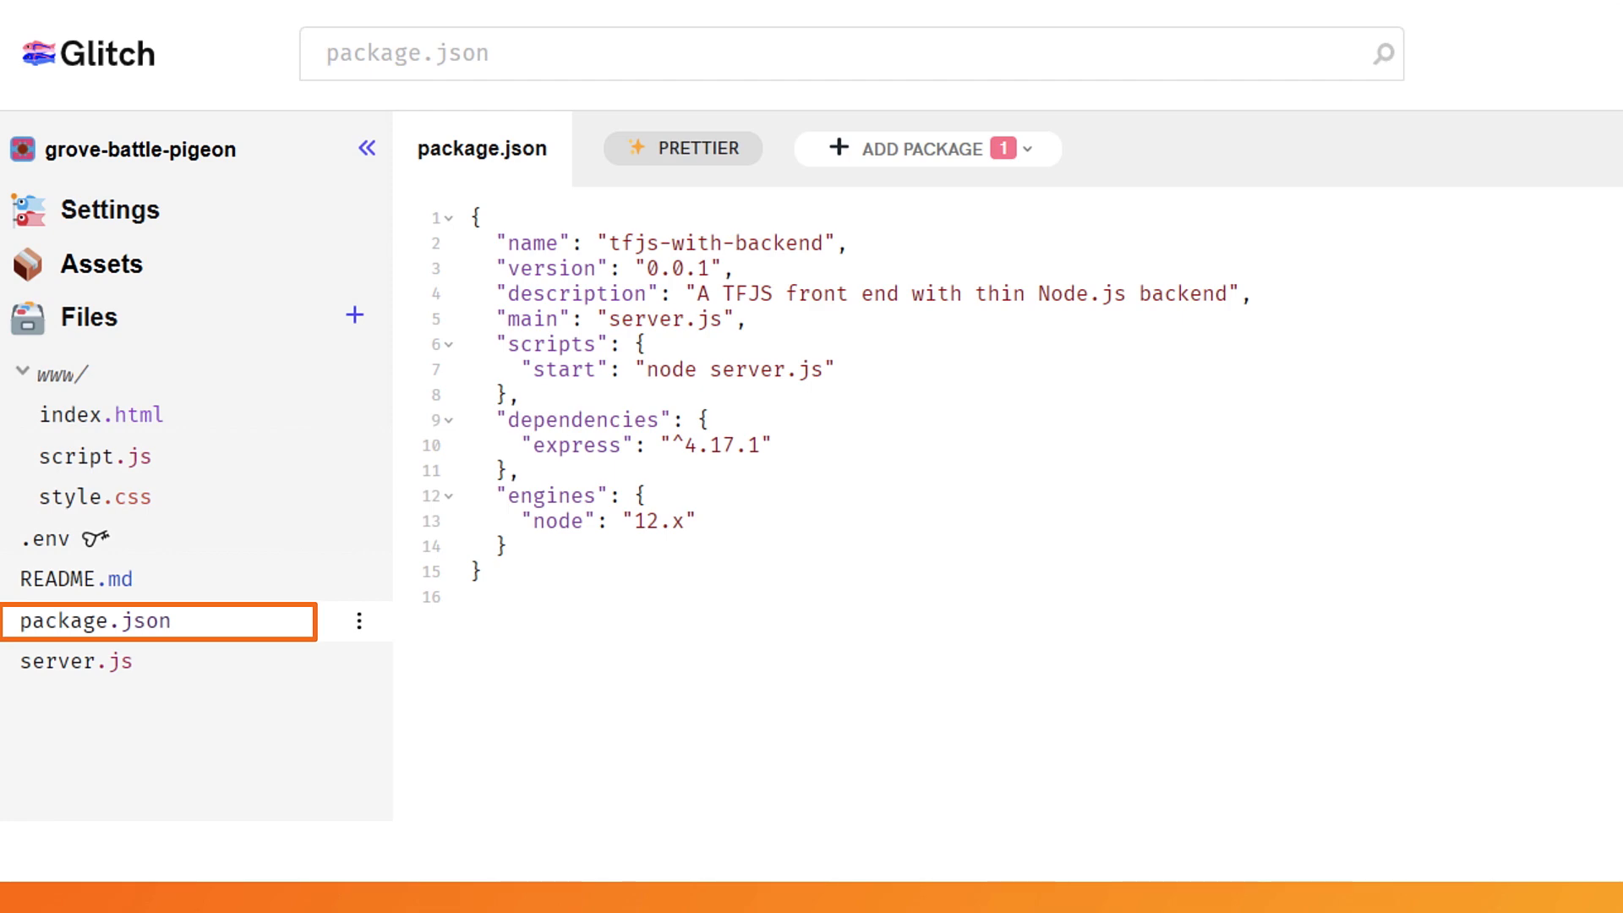
left_click(75, 660)
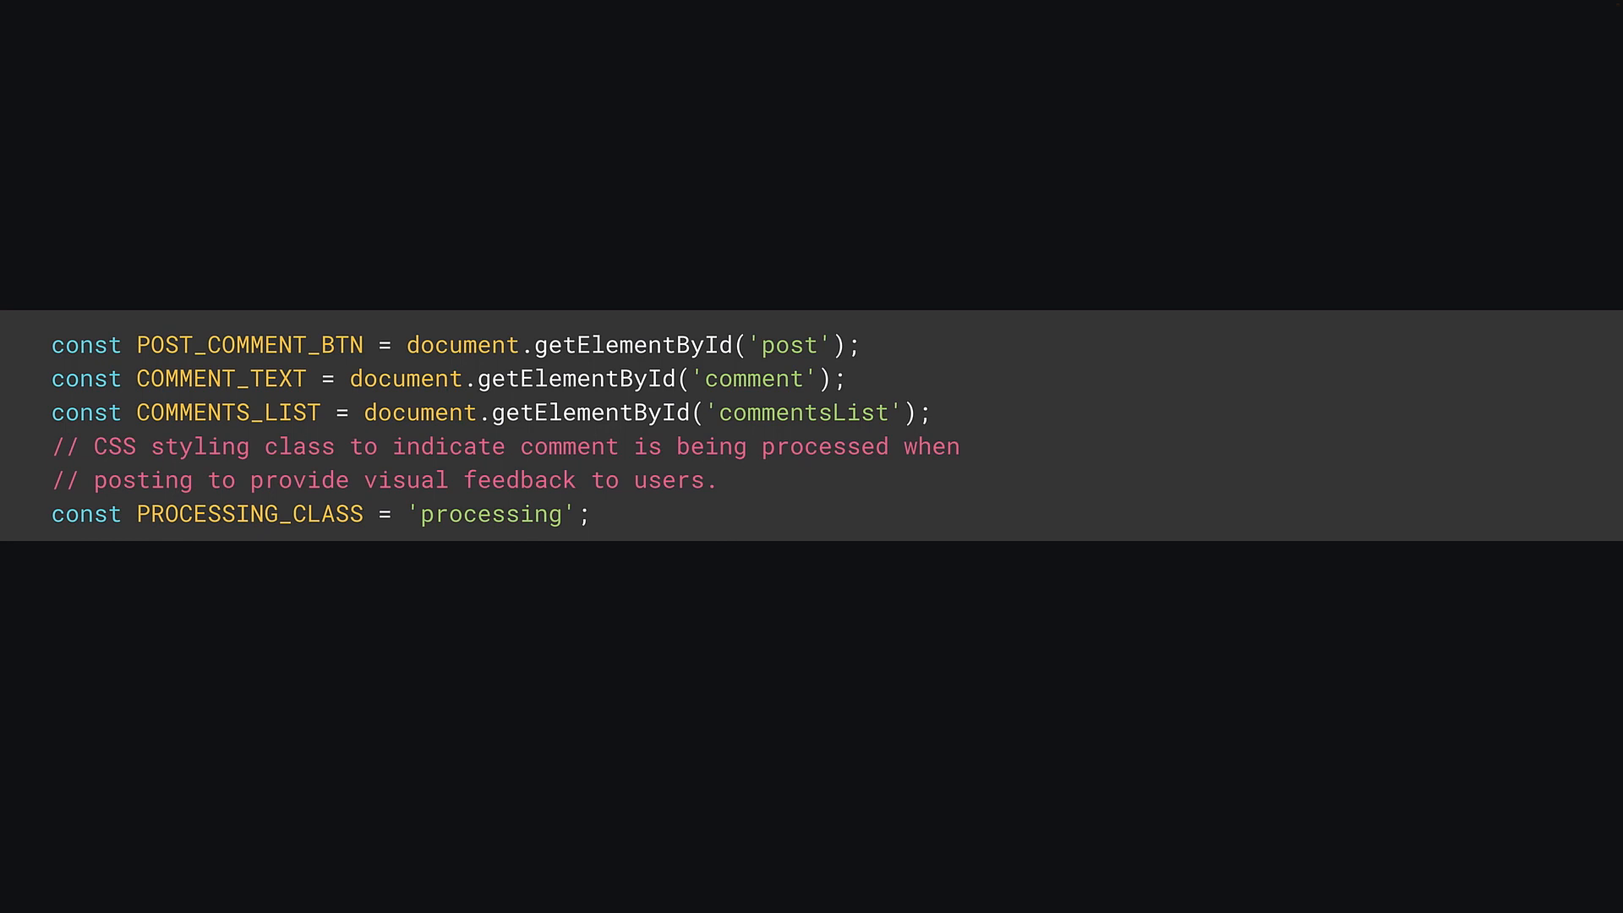
- Scroll through script.js showing the comment element constants and handleCommentPost wiring
scroll("down", 3)
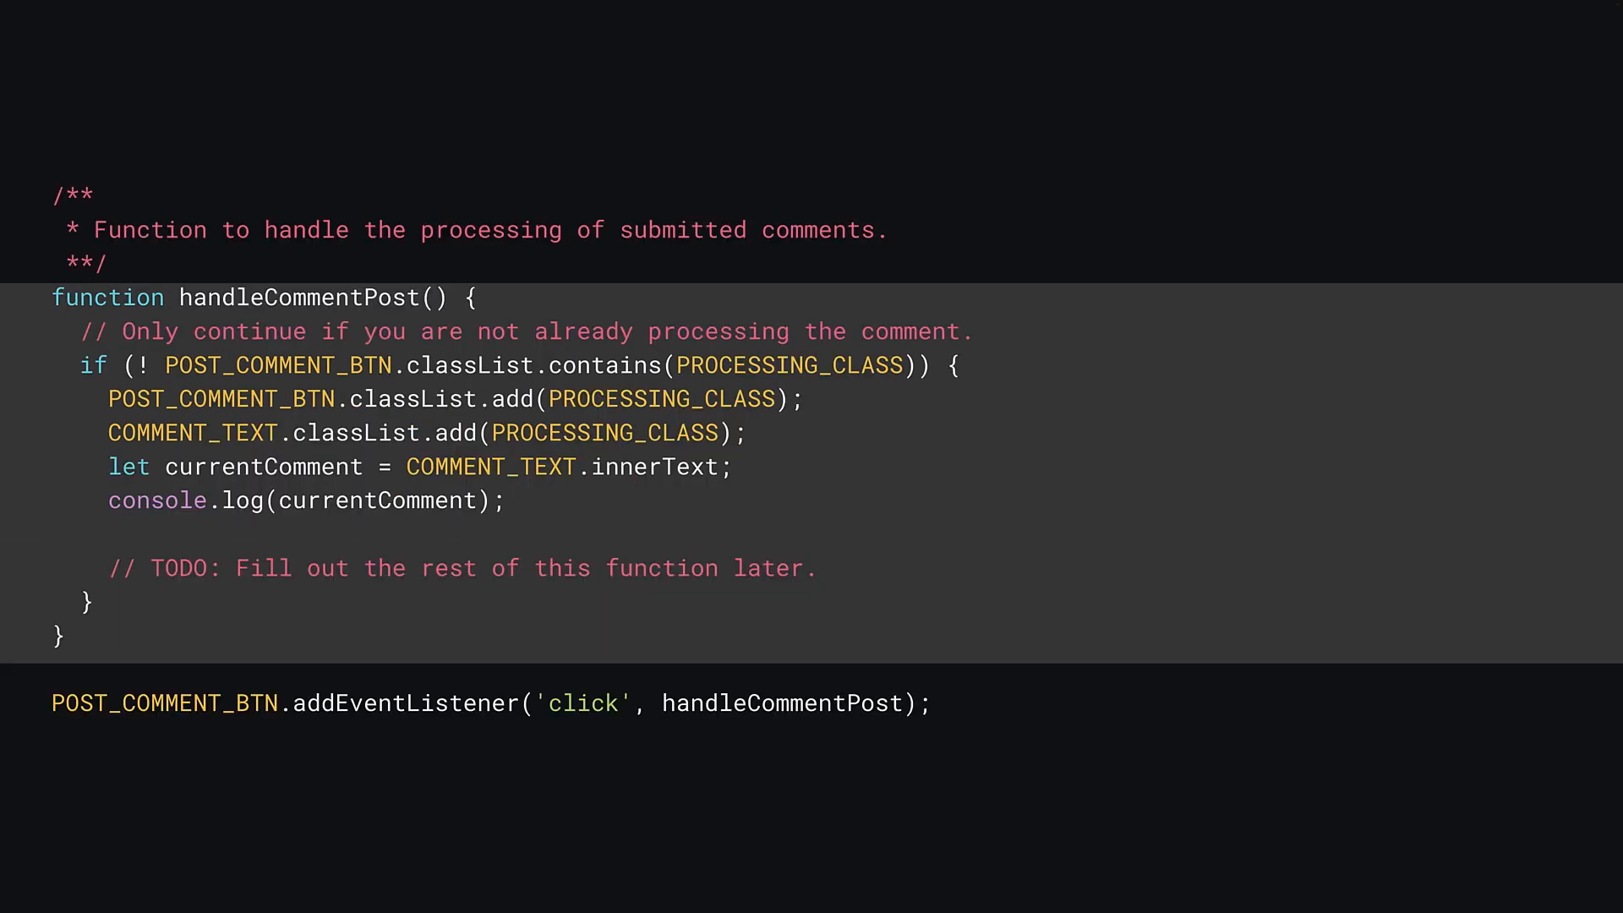